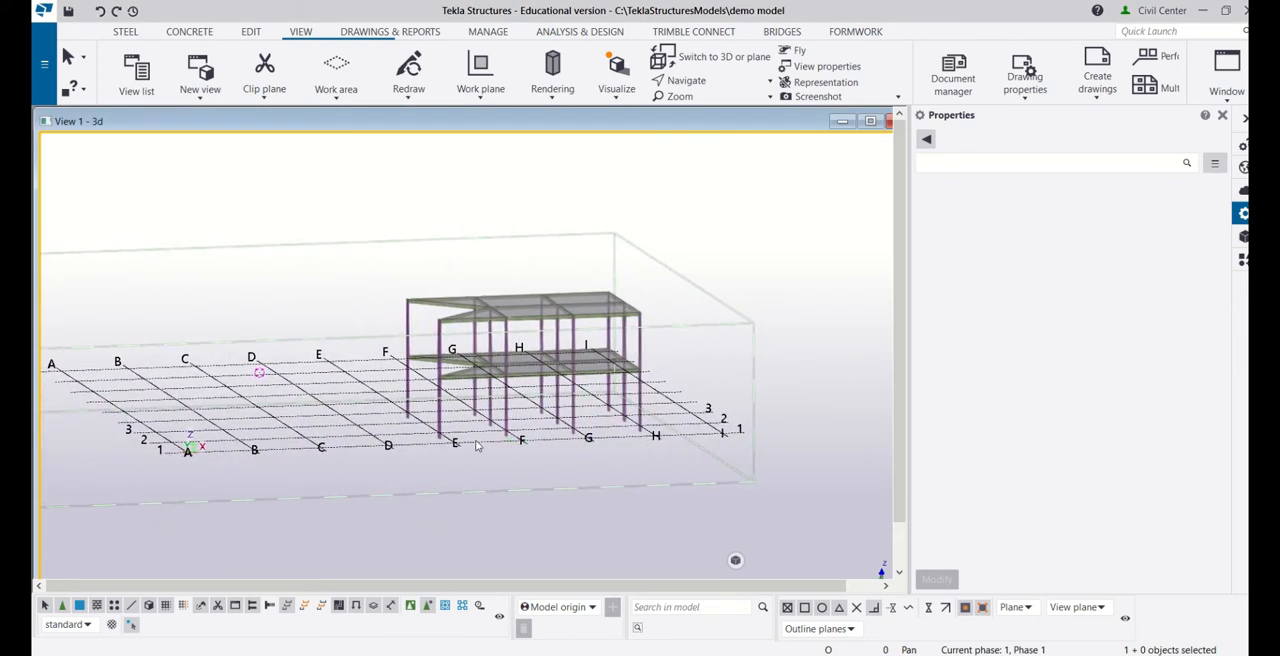
pyautogui.moveTo(513, 449)
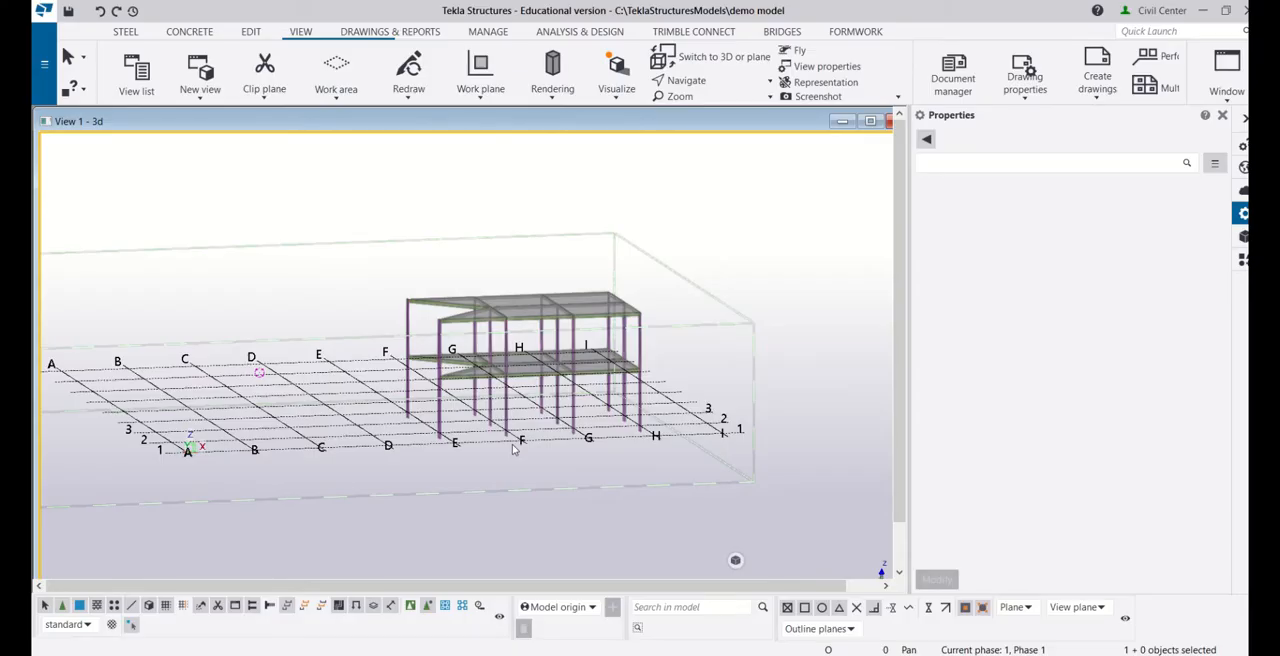
pyautogui.moveTo(540, 446)
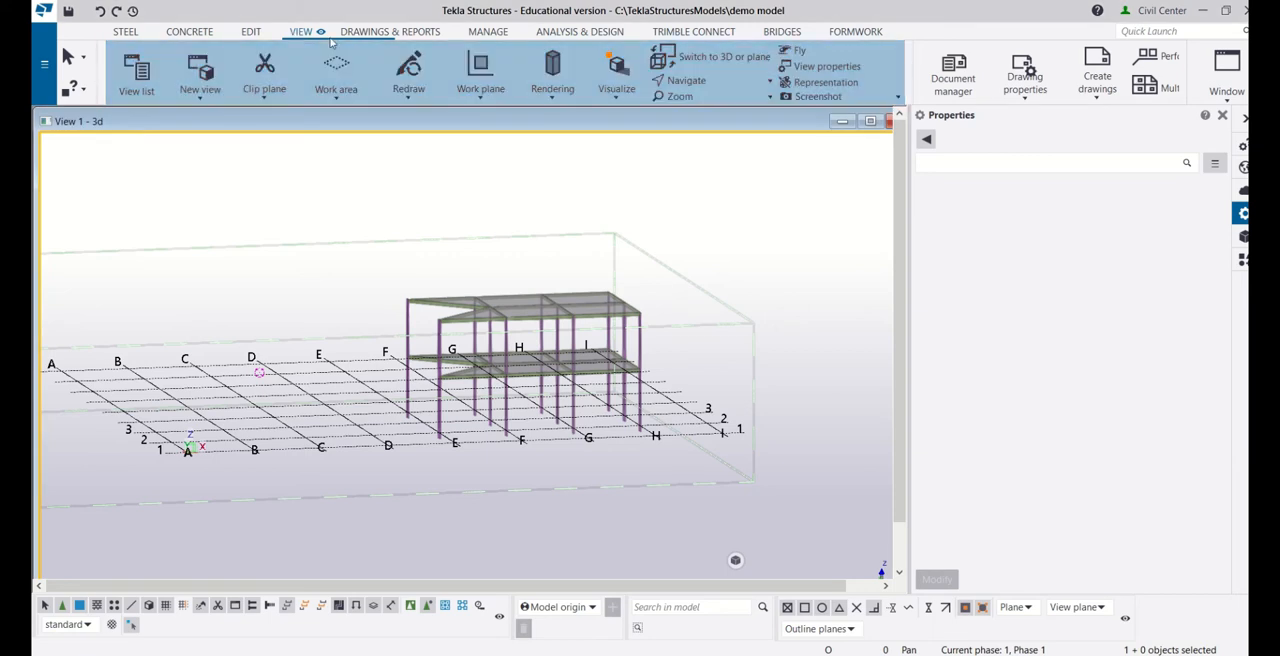
# Capture the rendered 3D model view to the clipboard via Screenshot, then close the dialog
pyautogui.click(896, 96)
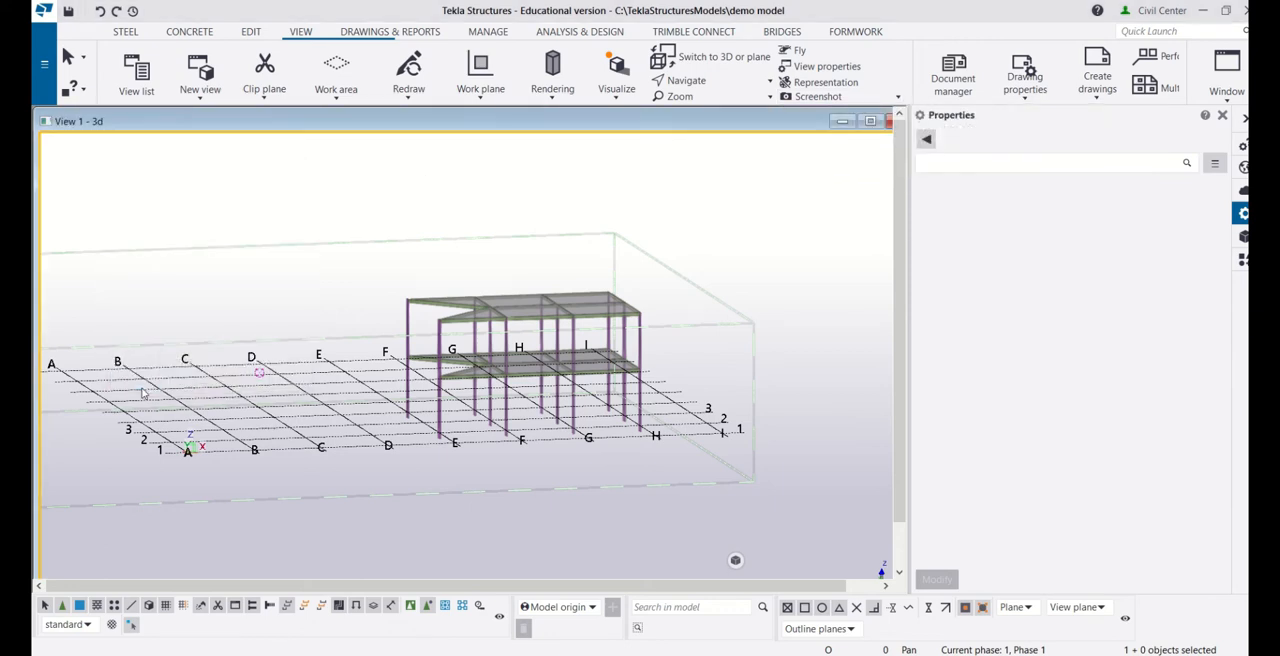
pyautogui.click(818, 96)
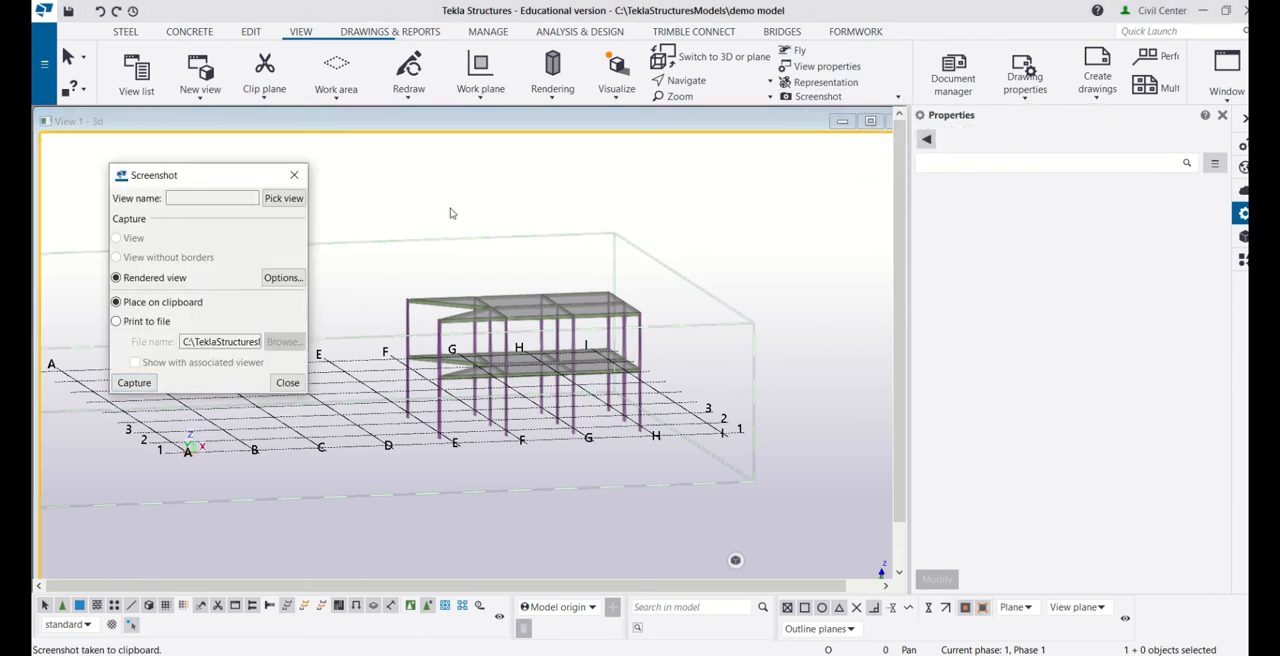
pyautogui.moveTo(485, 240)
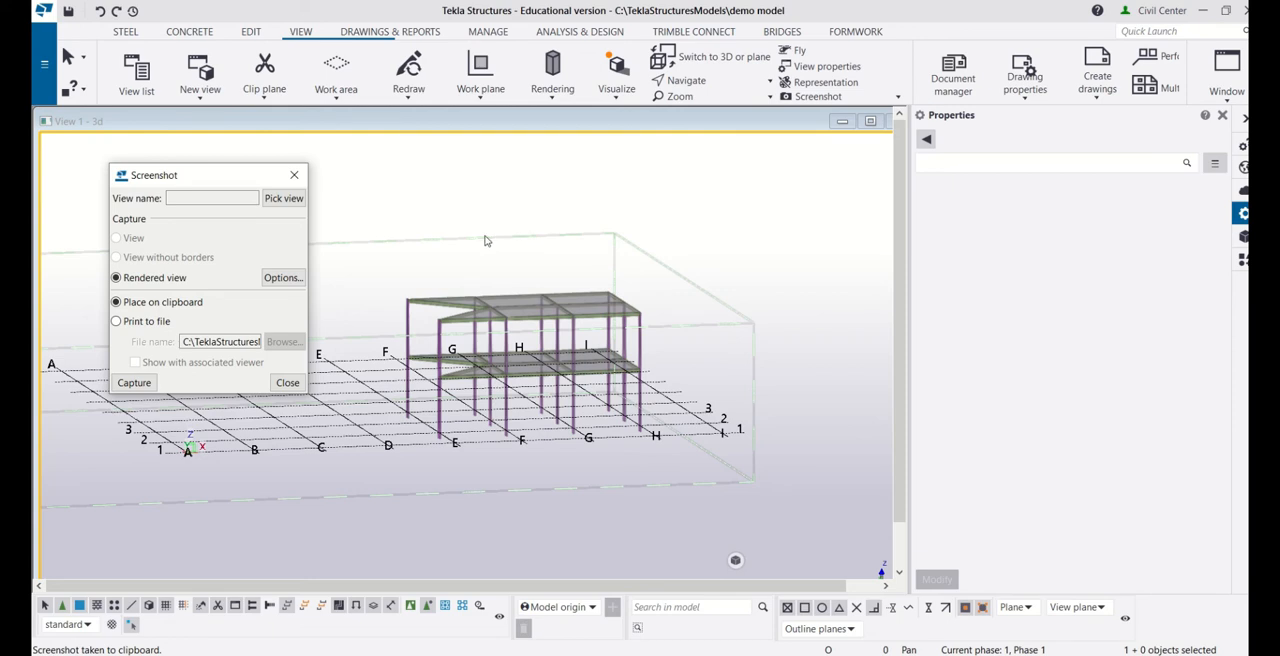
pyautogui.moveTo(519, 247)
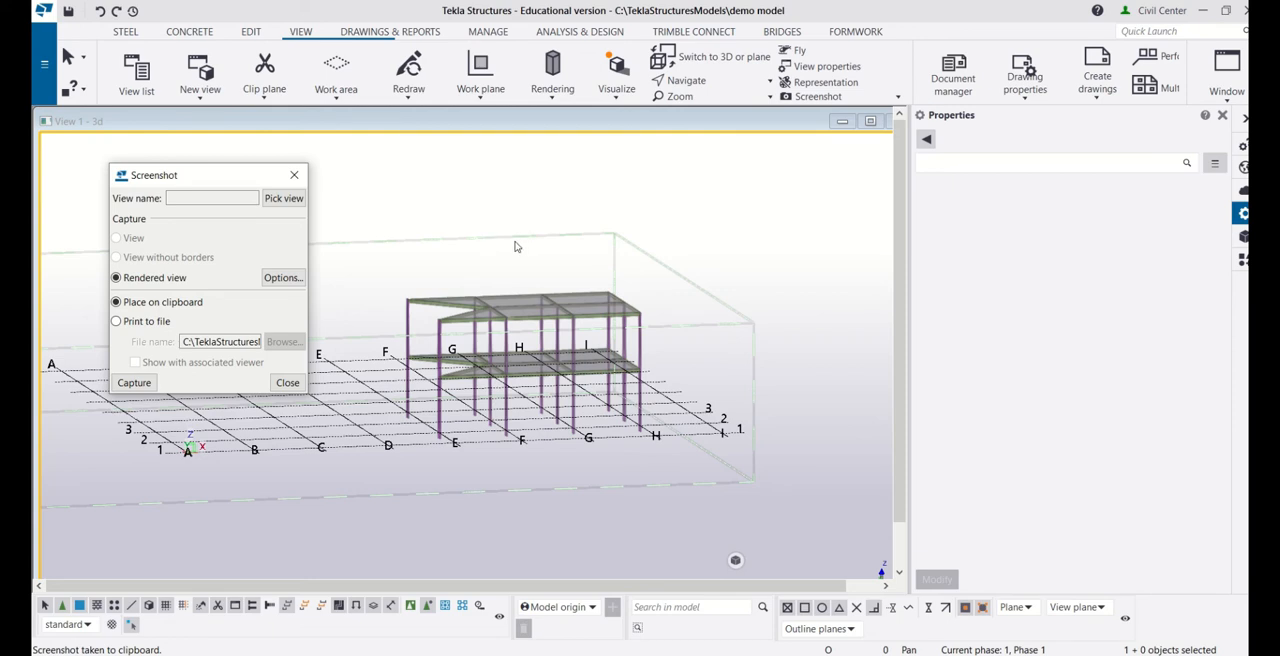
pyautogui.click(287, 382)
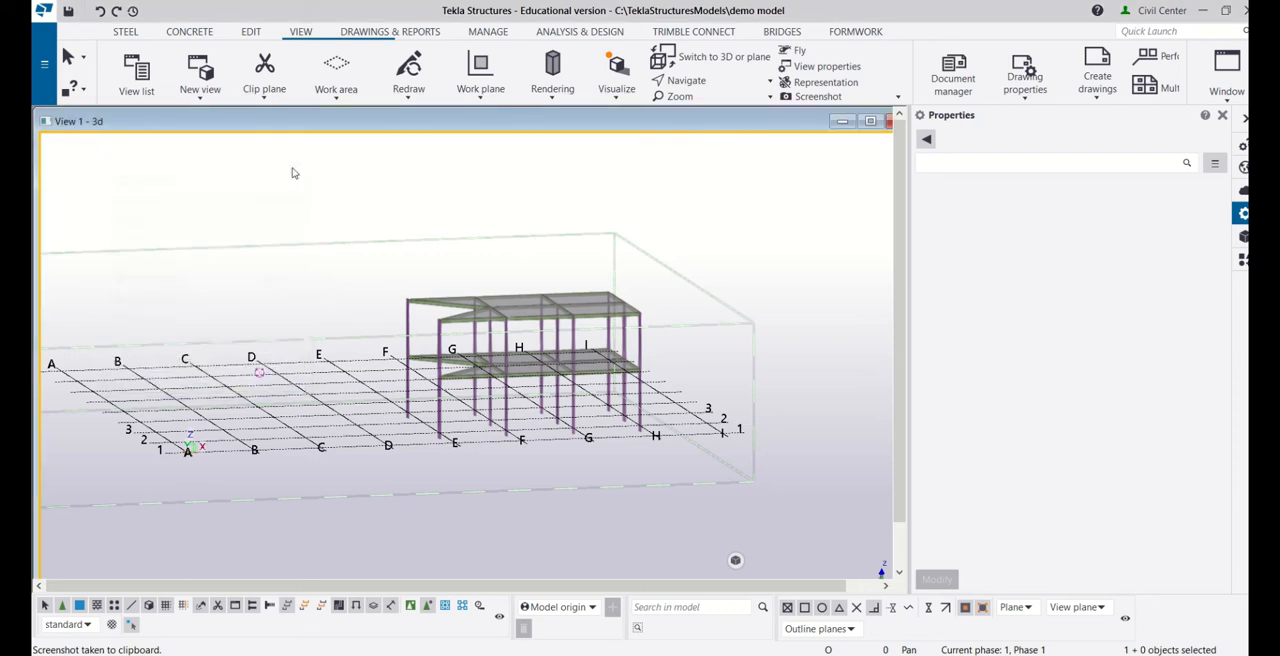
pyautogui.moveTo(361, 253)
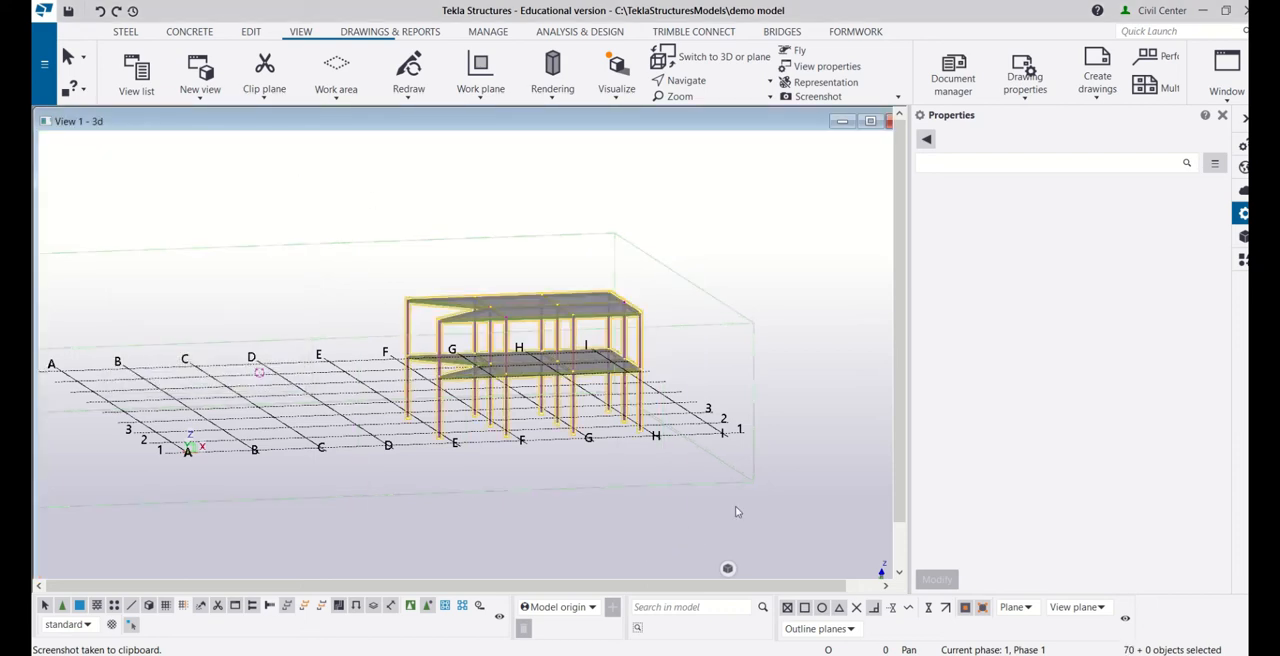
# Capture the view with the selected steel frame highlighted to the clipboard
pyautogui.click(818, 96)
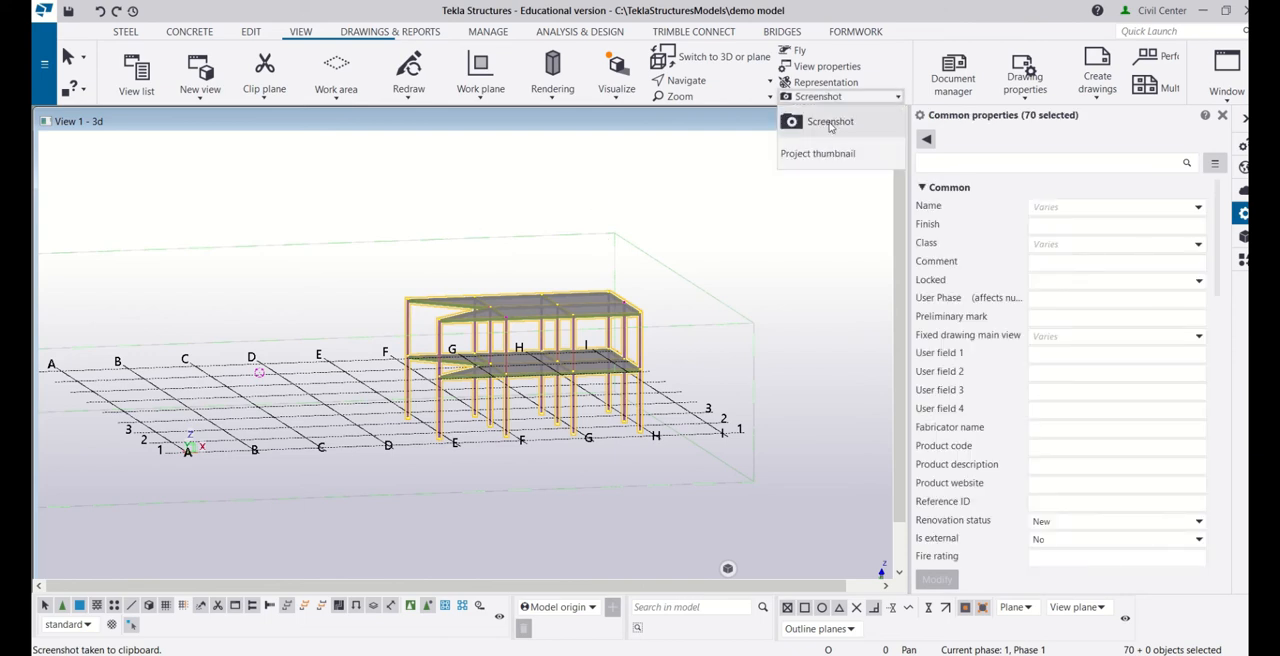
pyautogui.click(830, 121)
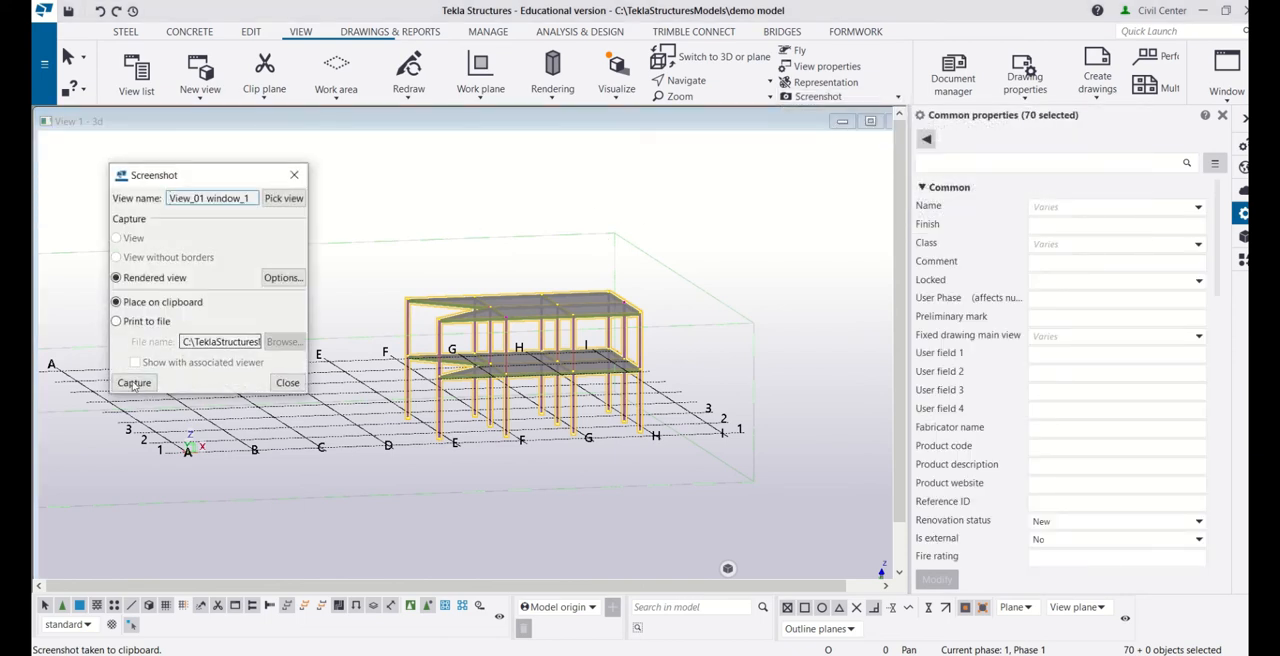
pyautogui.click(134, 382)
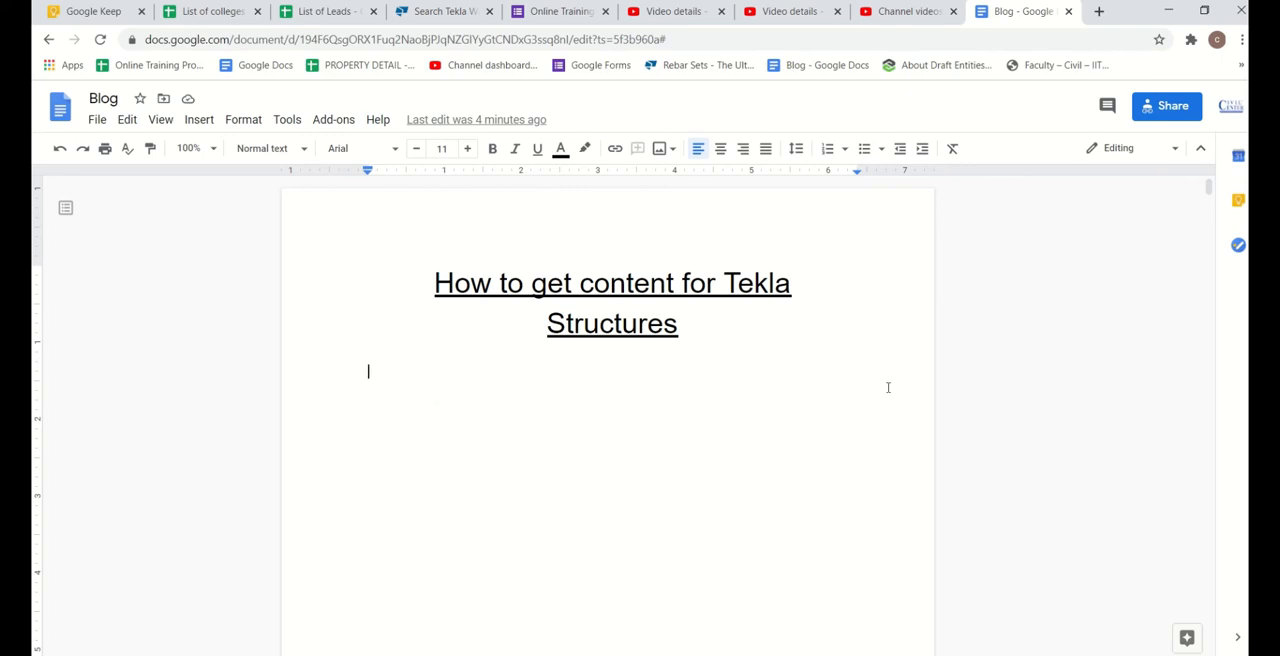
pyautogui.moveTo(785, 279)
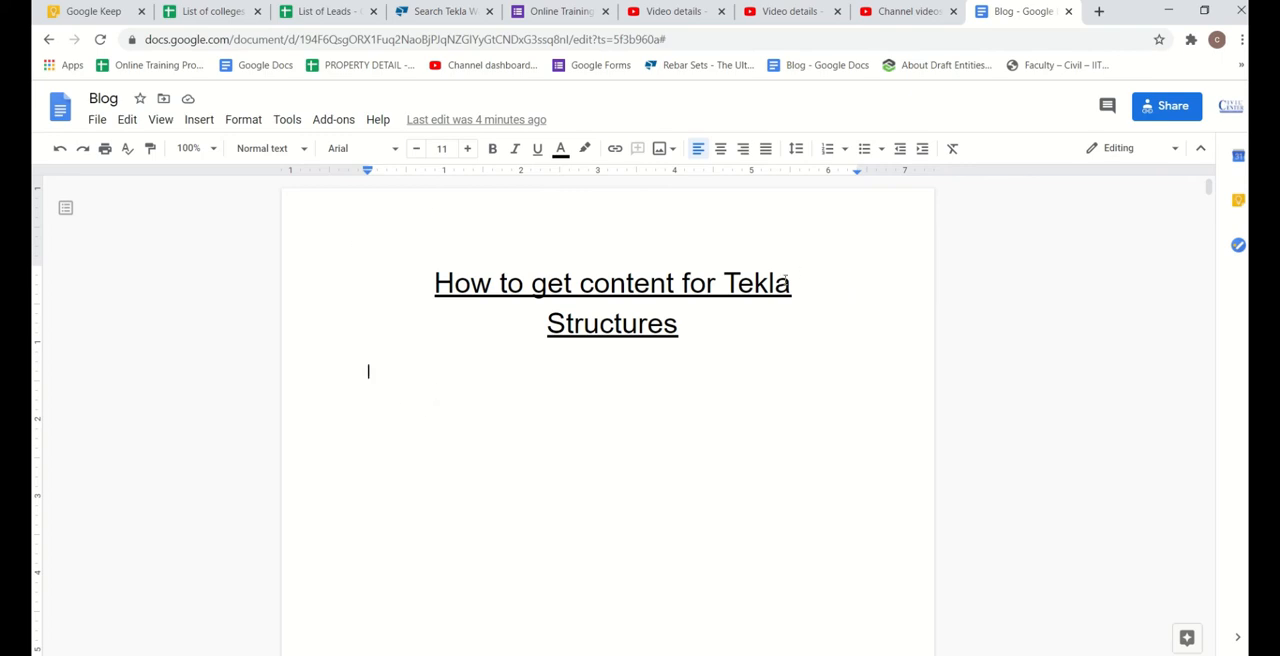
pyautogui.moveTo(567, 451)
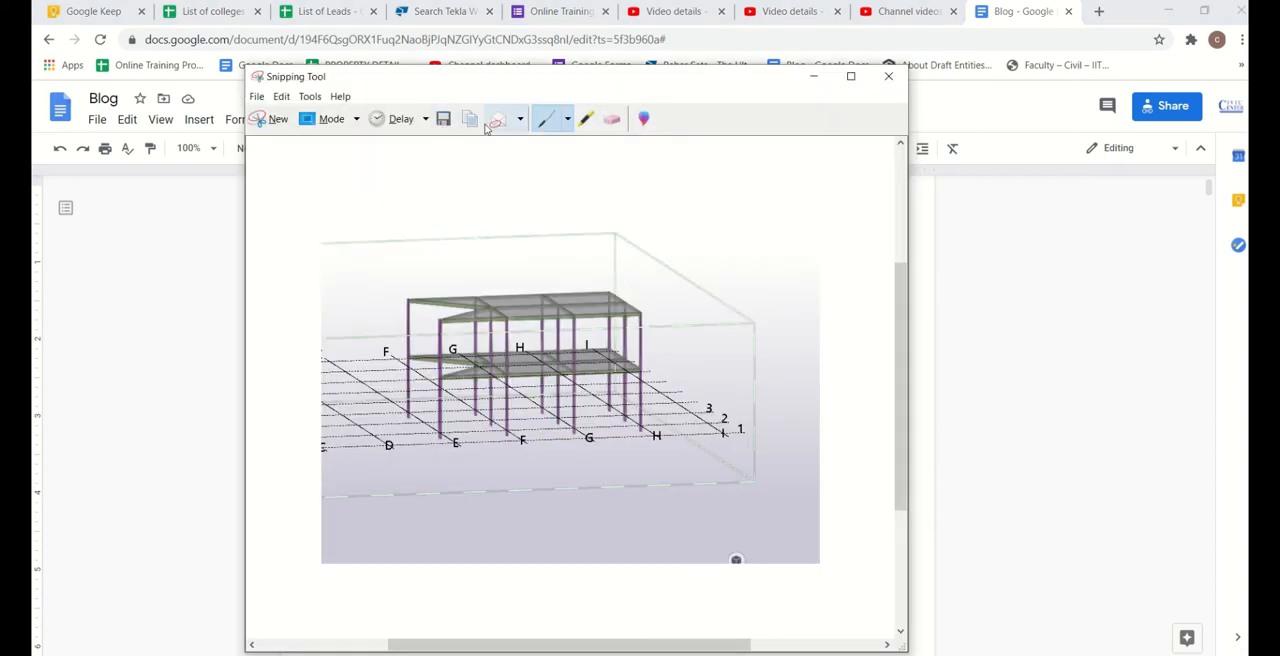
# Close the Snipping Tool capture to return to the Google Docs blog
pyautogui.click(887, 76)
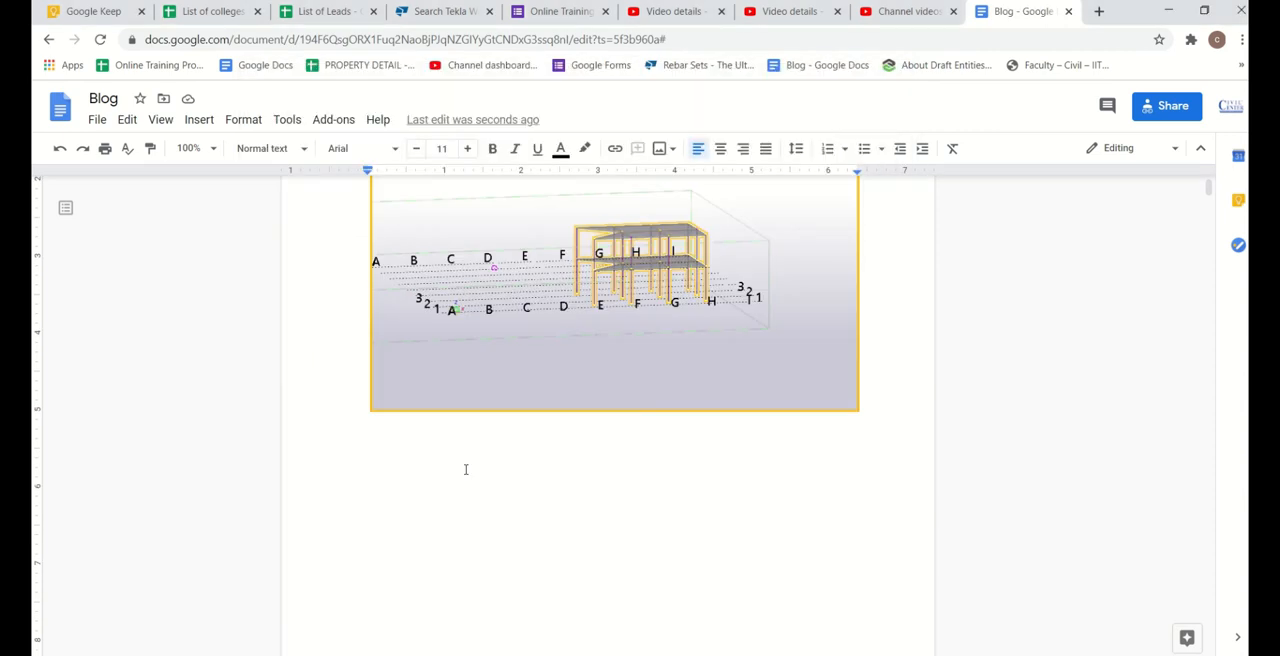
# Scroll down the blog draft toward the comparison capture's page
pyautogui.scroll(-3)
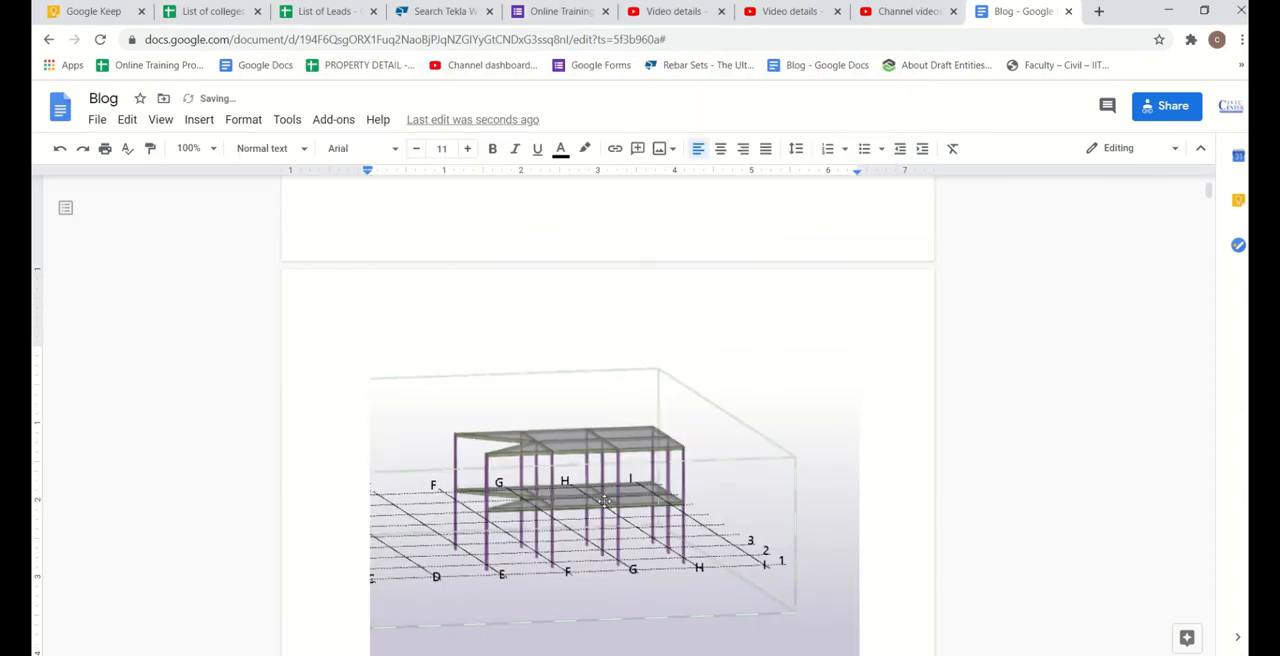
pyautogui.scroll(-3)
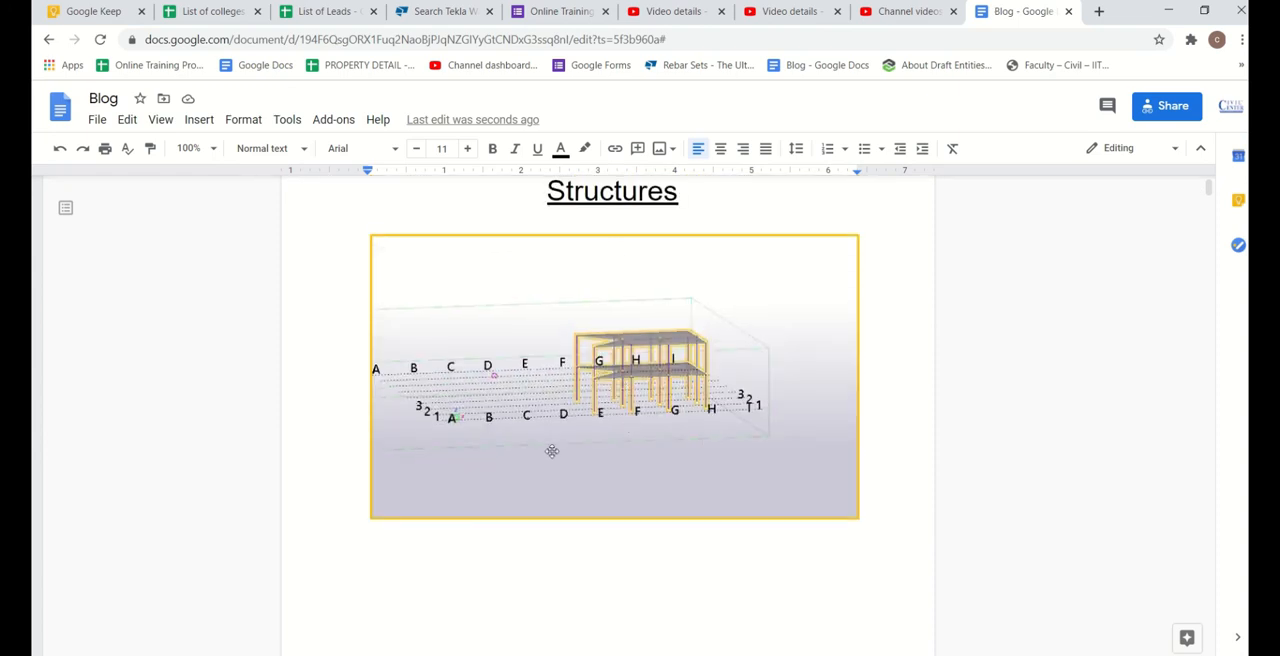
pyautogui.moveTo(402, 366)
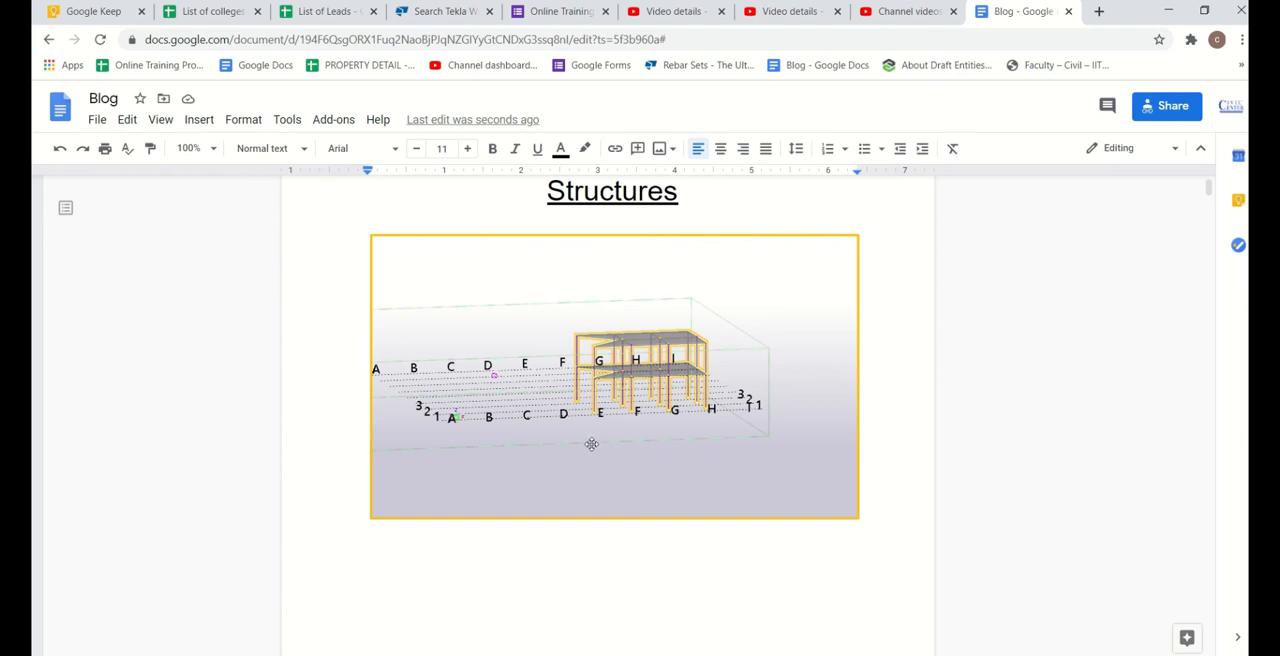
pyautogui.moveTo(575, 441)
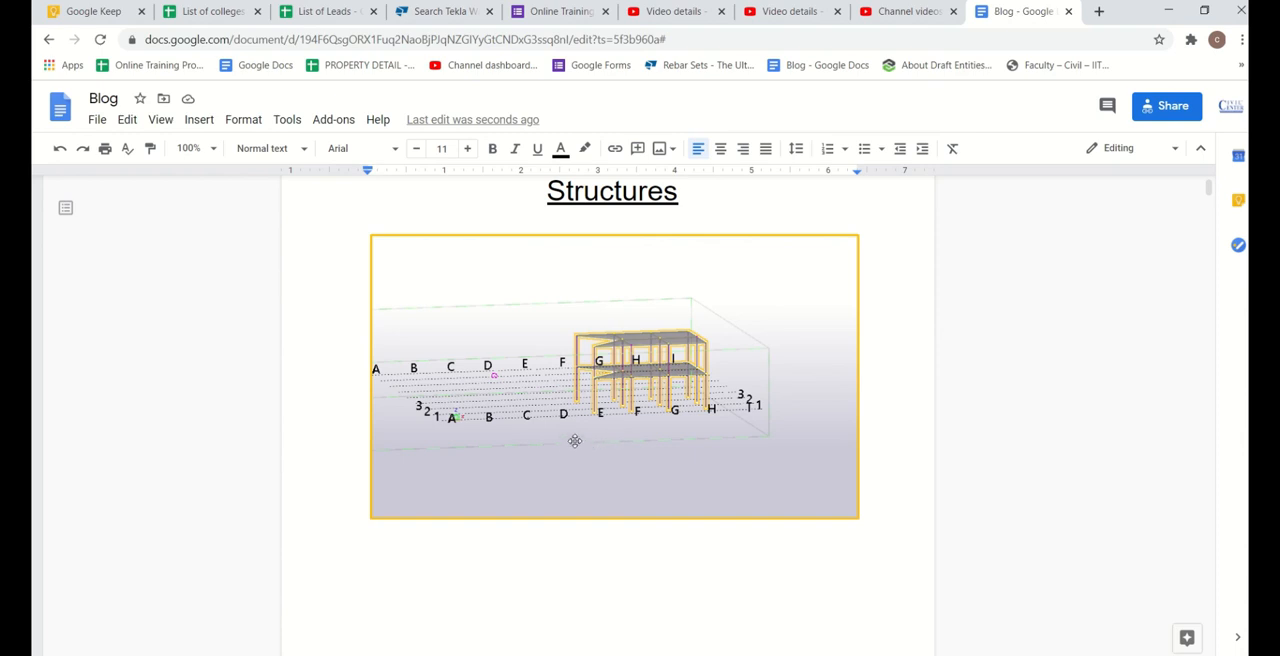